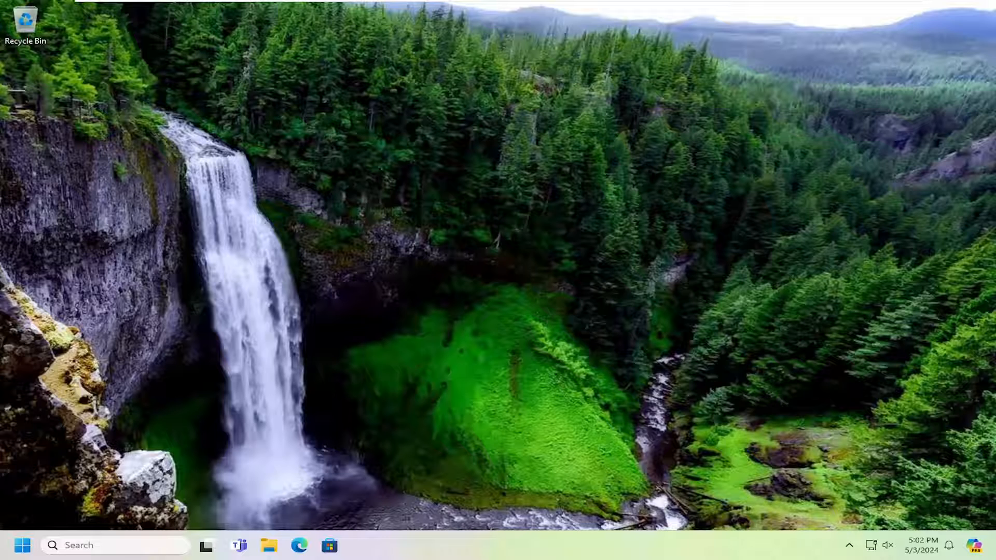
{"action": "mouse_move", "coordinate": [527, 460]}
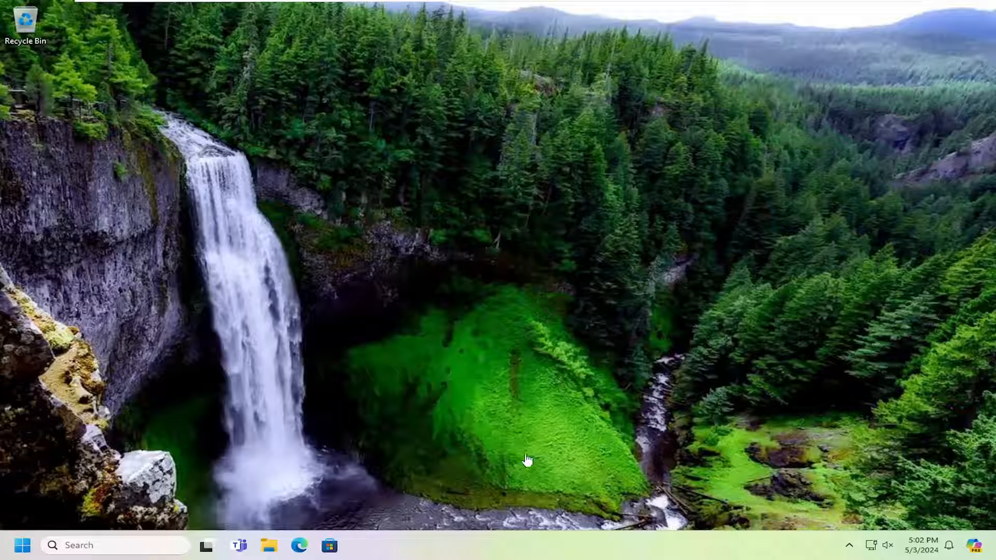
{"action": "mouse_move", "coordinate": [464, 547]}
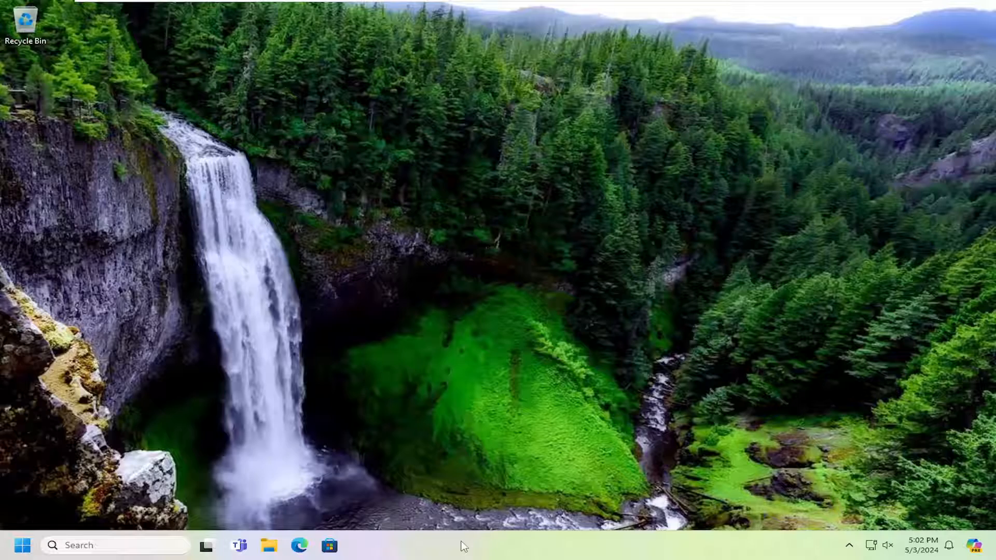
Step: Launch Task Manager from the taskbar and scroll the Processes list to Windows Explorer
{"action": "right_click", "coordinate": [462, 545]}
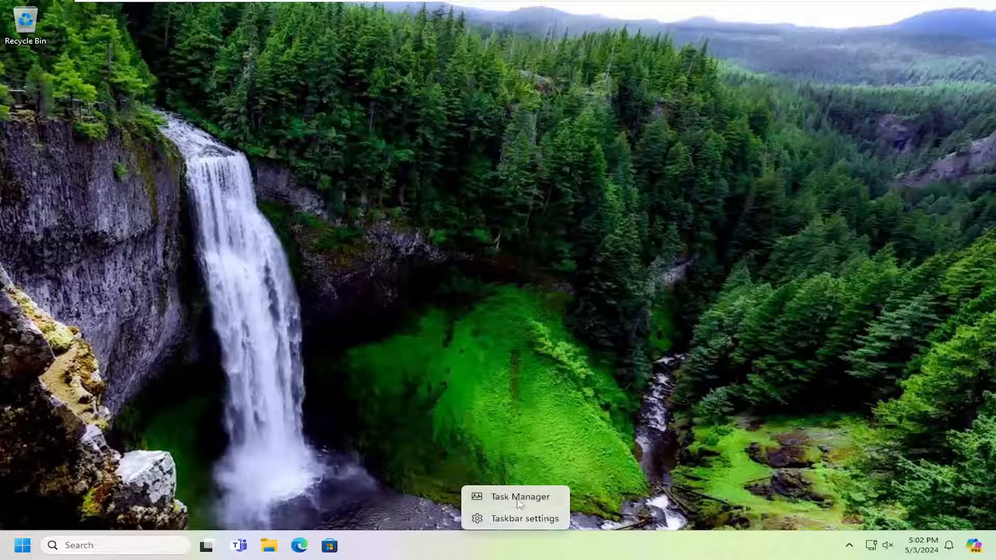
{"action": "left_click", "coordinate": [520, 496]}
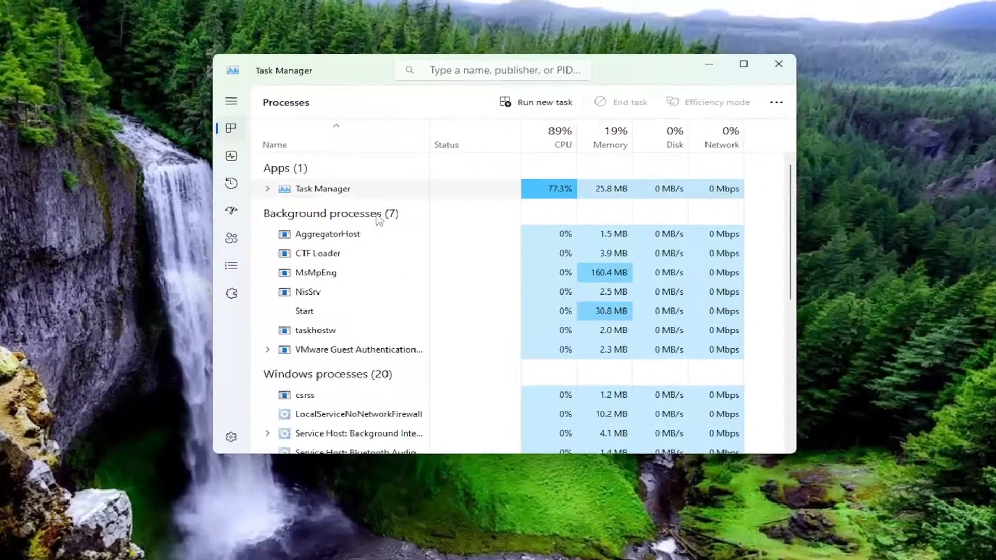
{"action": "scroll", "scroll_direction": "down", "scroll_amount": 3}
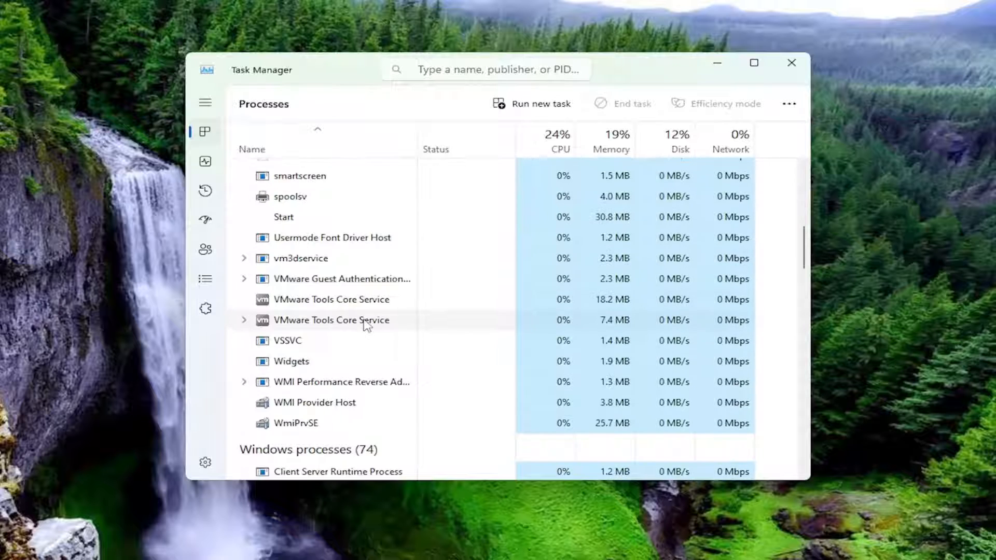
{"action": "scroll", "scroll_direction": "down", "scroll_amount": 3}
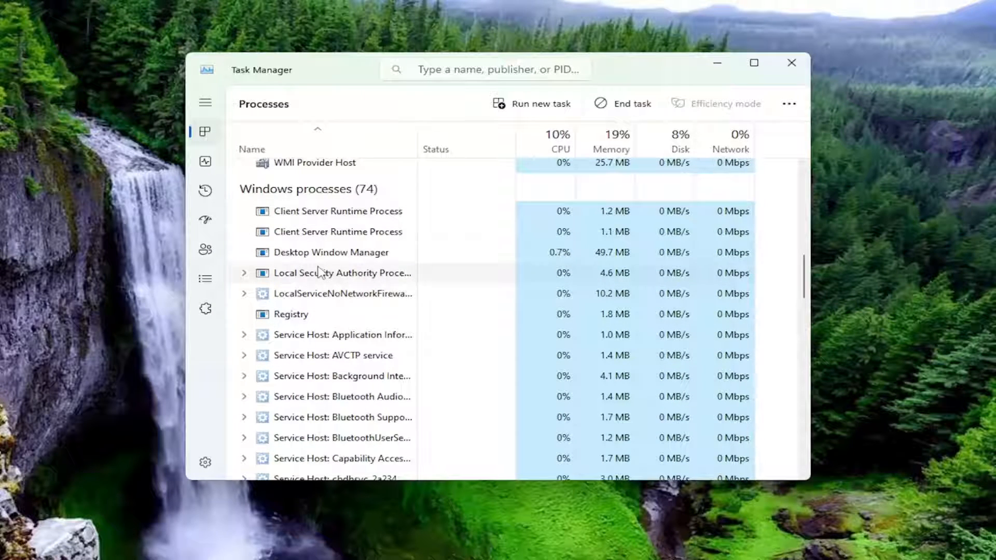
{"action": "scroll", "scroll_direction": "down", "scroll_amount": 3}
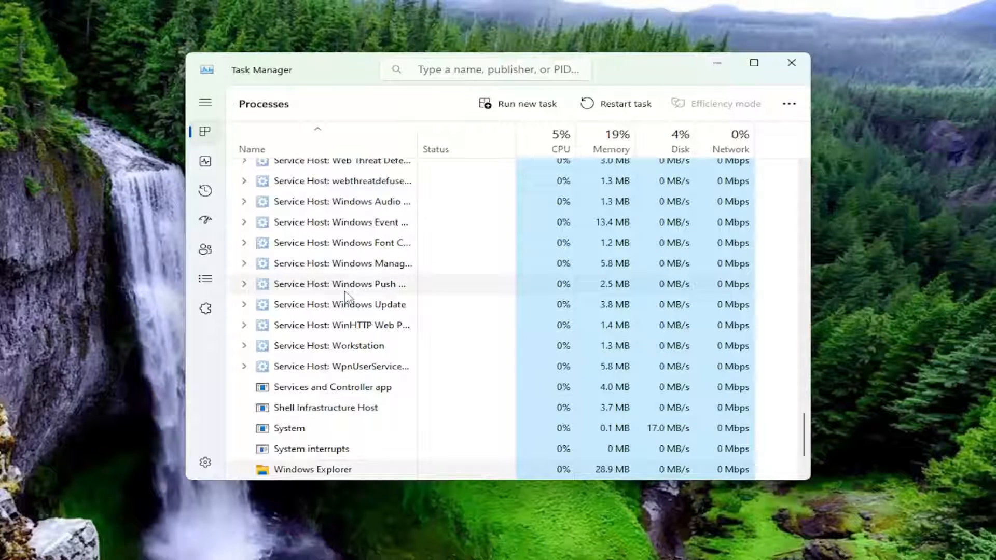
{"action": "scroll", "scroll_direction": "down", "scroll_amount": 3}
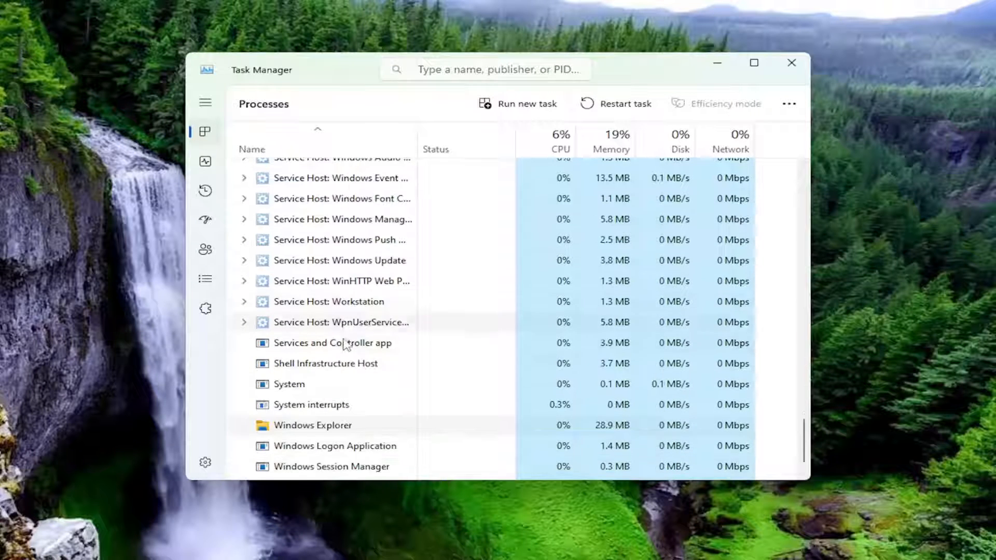
{"action": "scroll", "scroll_direction": "up", "scroll_amount": 3}
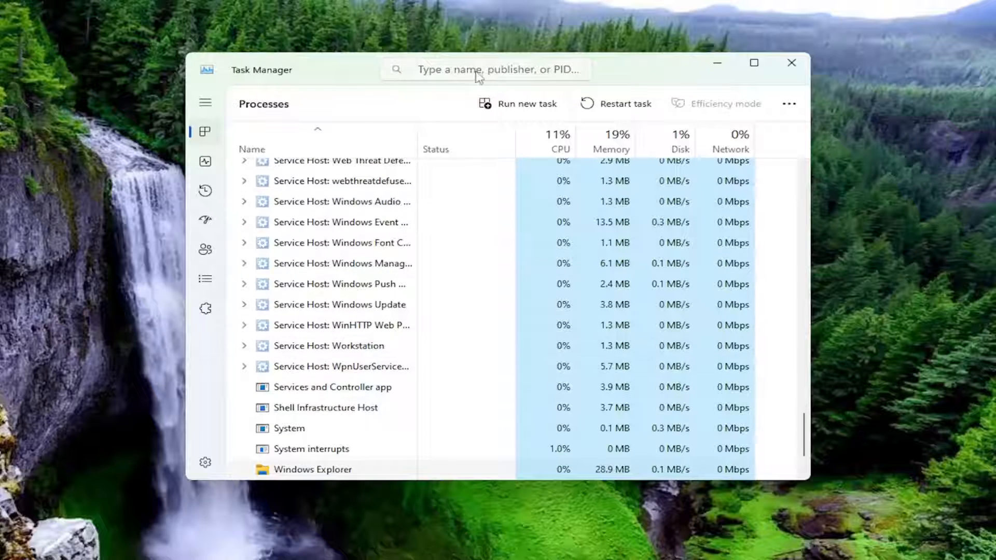
{"action": "scroll", "scroll_direction": "down", "scroll_amount": 3}
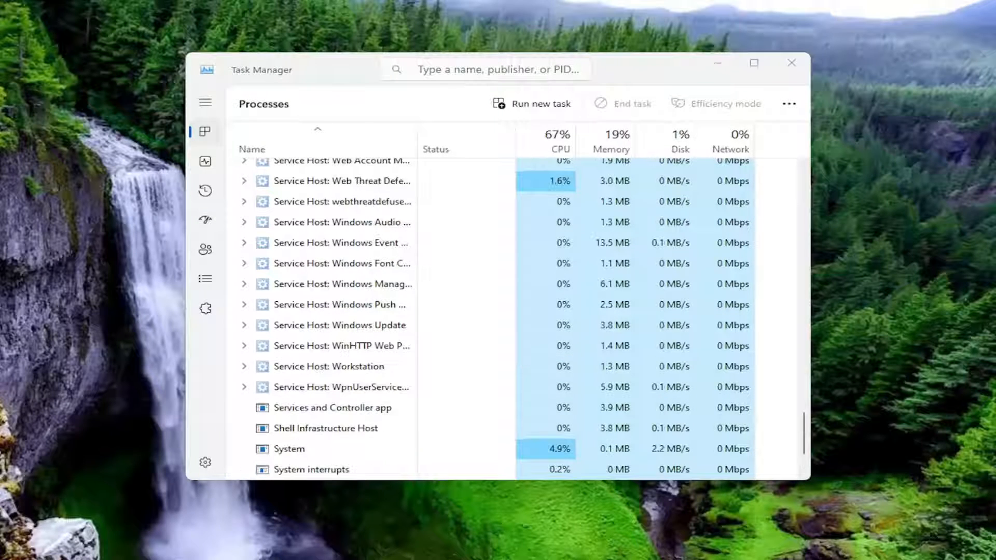
{"action": "scroll", "scroll_direction": "down", "scroll_amount": 3}
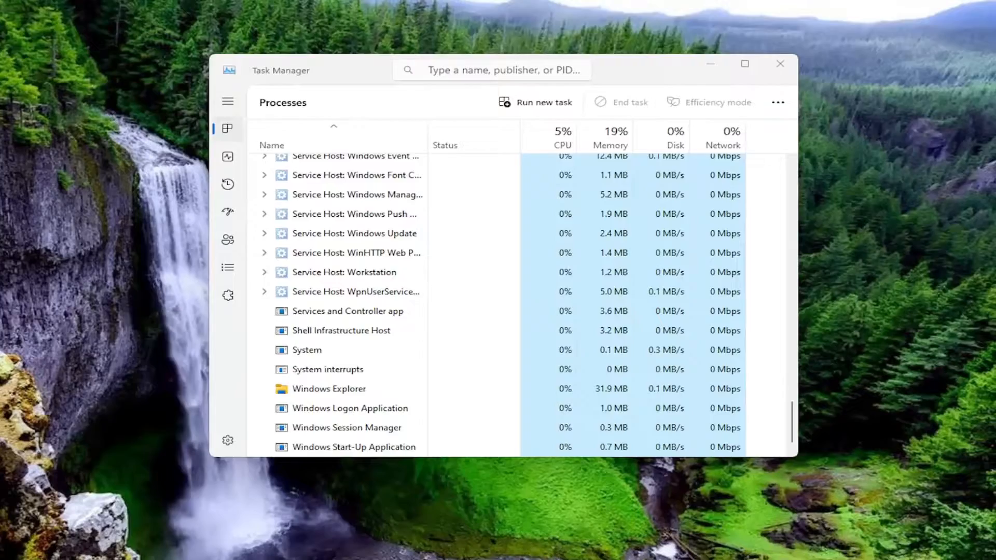
Step: Search Windows for 'indexing' and launch the Indexing Options control panel
{"action": "left_click", "coordinate": [780, 63]}
{"action": "type", "text": "indexin"}
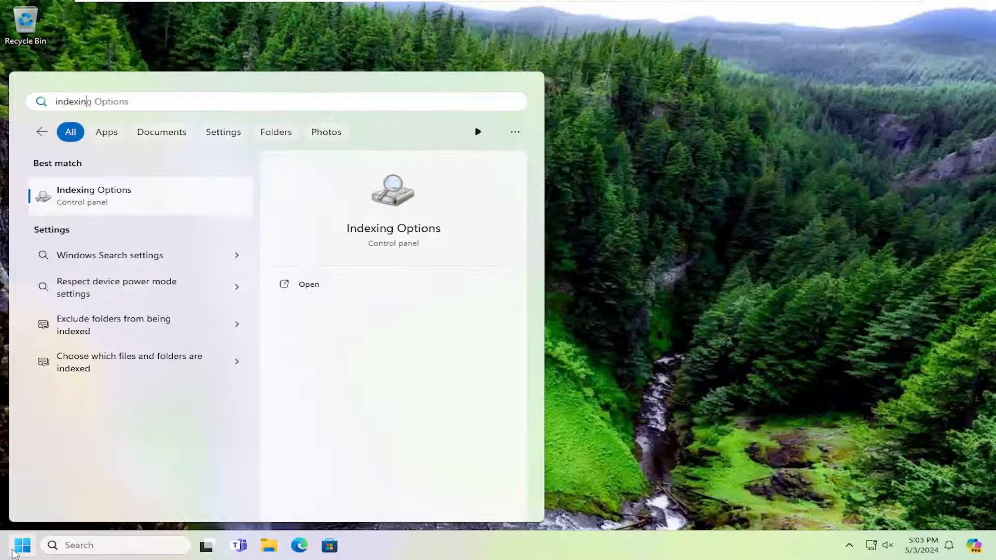
{"action": "mouse_move", "coordinate": [93, 194]}
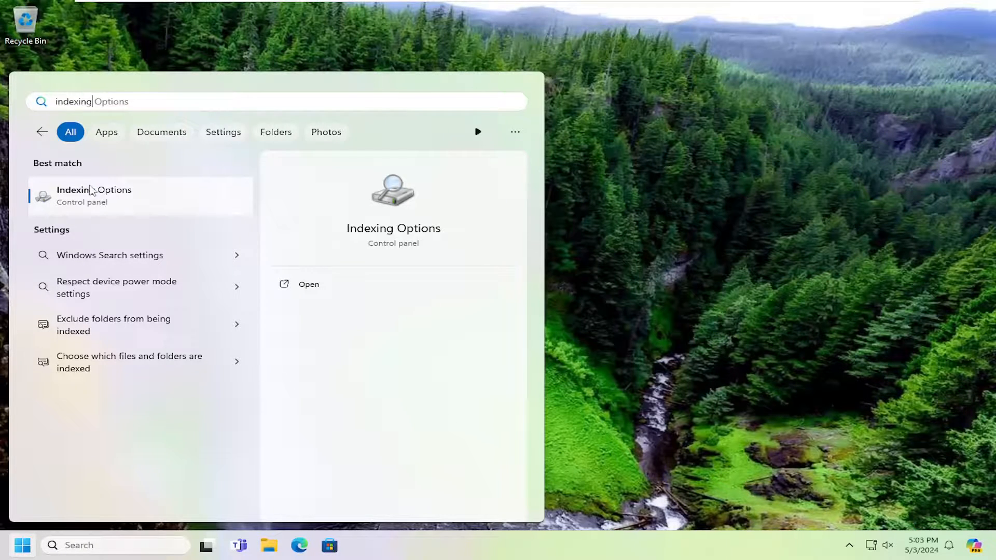
{"action": "left_click", "coordinate": [309, 284]}
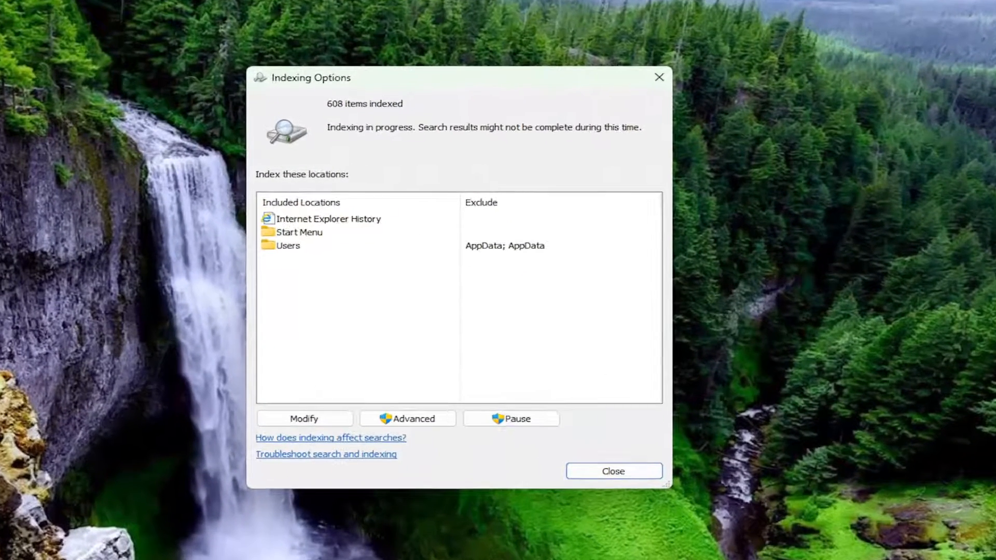
Step: Tick Local Disk (C:) in Indexed Locations and confirm the new index scope
{"action": "left_click", "coordinate": [304, 418]}
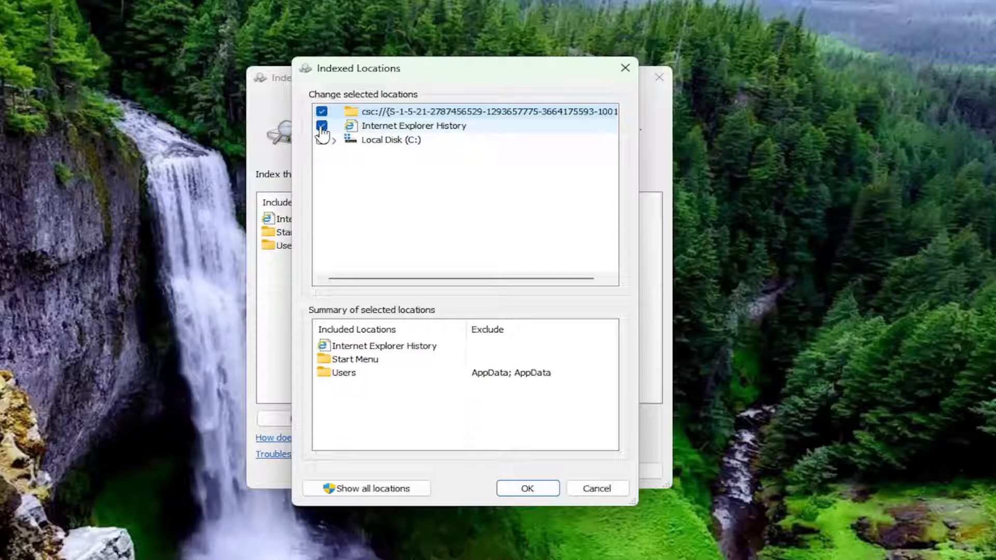
{"action": "left_click", "coordinate": [322, 140]}
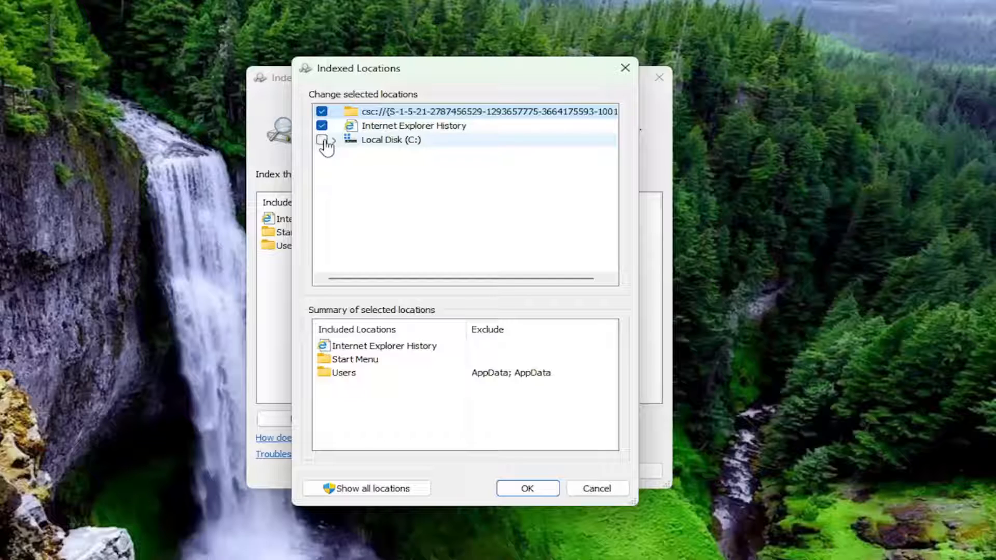
{"action": "left_click", "coordinate": [322, 140]}
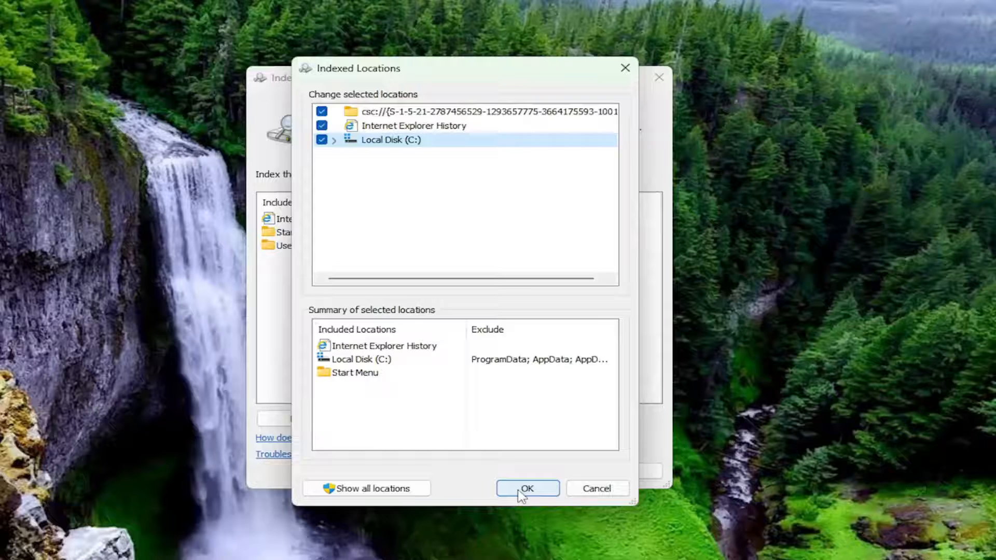
{"action": "left_click", "coordinate": [527, 489]}
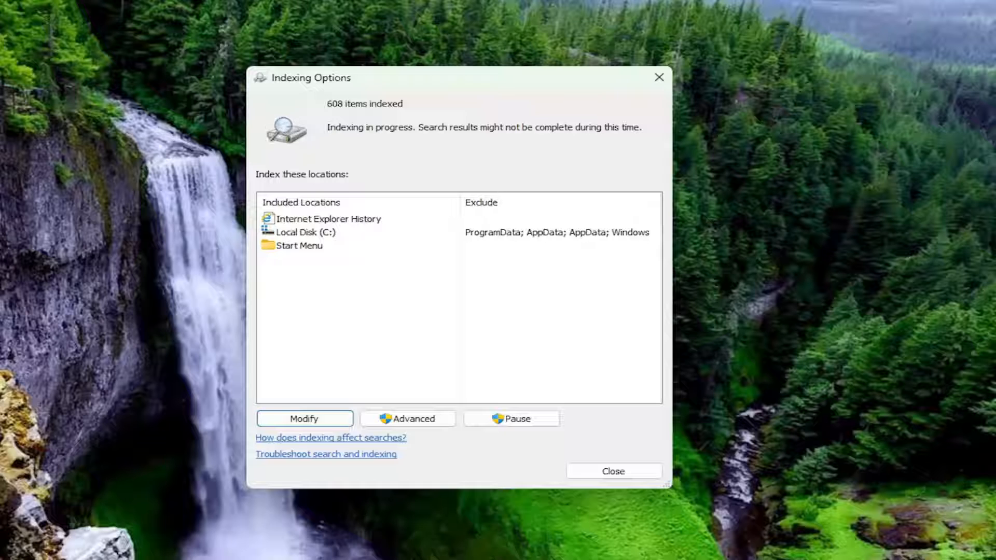
{"action": "mouse_move", "coordinate": [807, 338]}
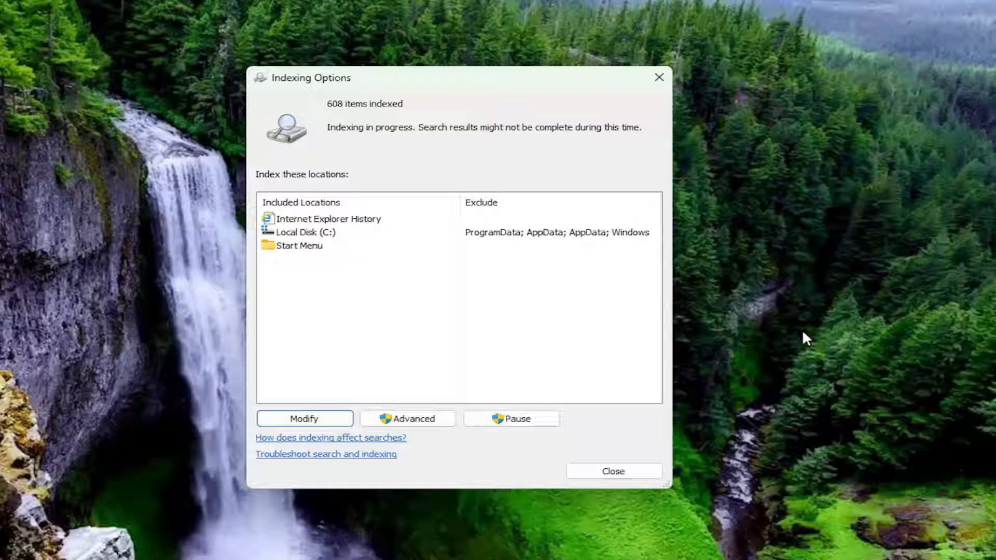
Step: Rebuild the search index from Advanced settings, confirm it, and close Indexing Options
{"action": "left_click", "coordinate": [407, 418]}
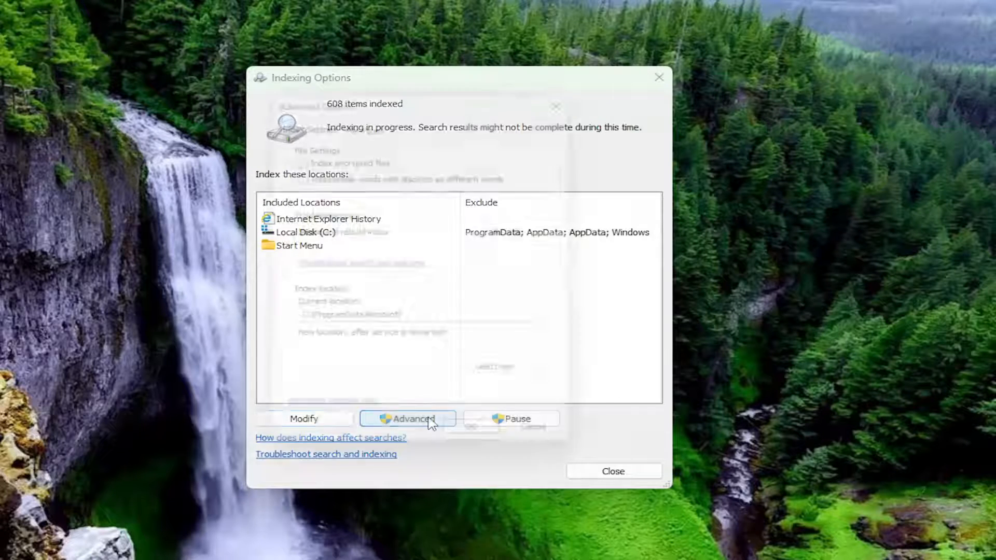
{"action": "left_click", "coordinate": [407, 418]}
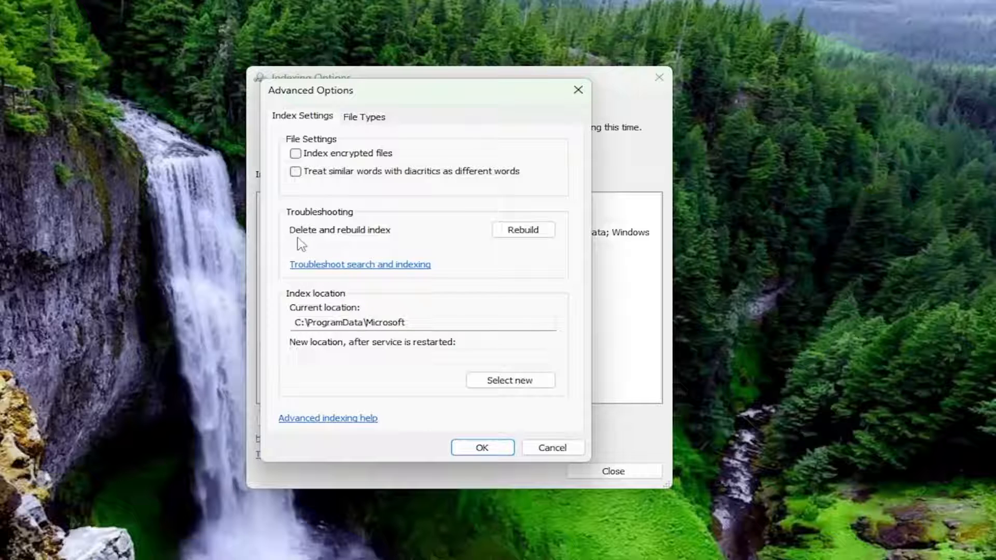
{"action": "mouse_move", "coordinate": [427, 238]}
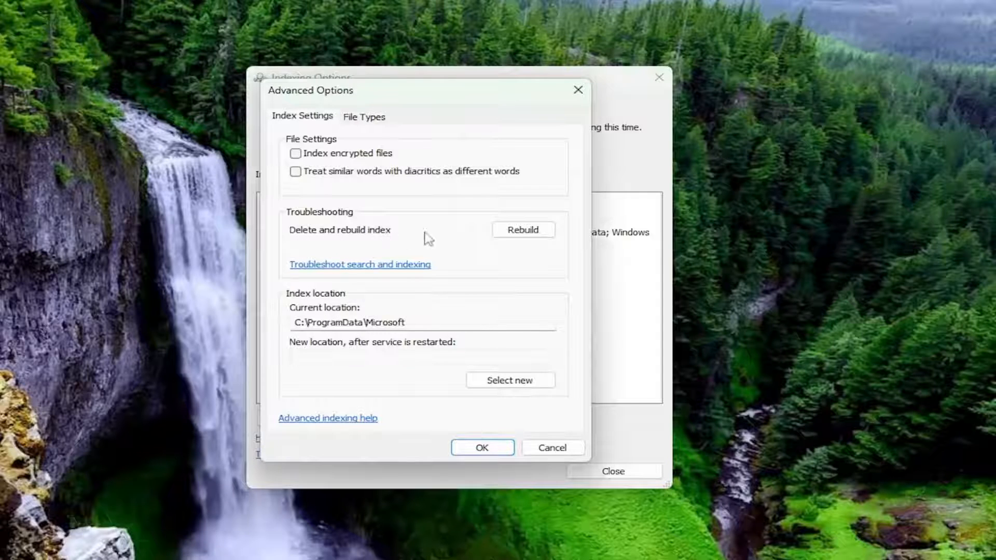
{"action": "left_click", "coordinate": [523, 230]}
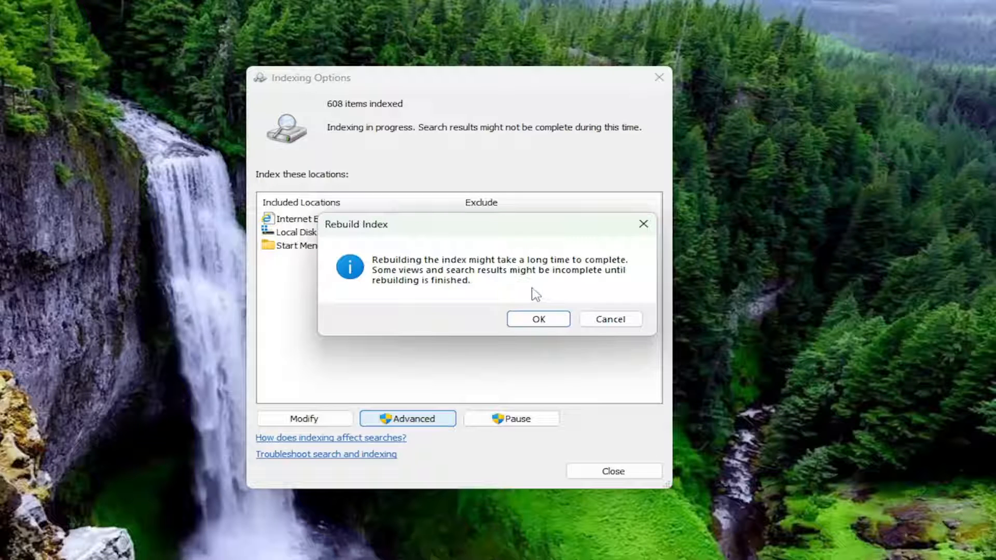
{"action": "left_click", "coordinate": [538, 319]}
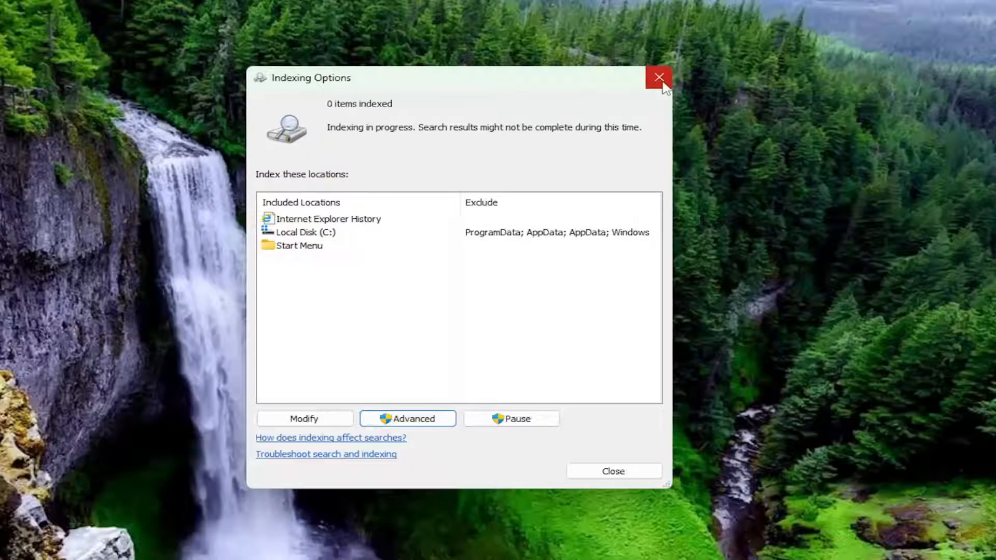
{"action": "left_click", "coordinate": [659, 78]}
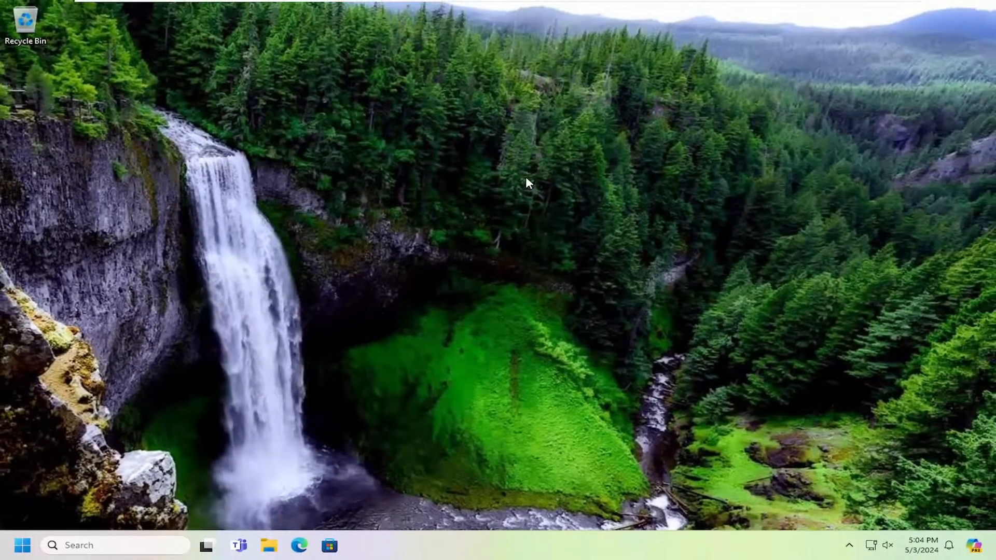
{"action": "mouse_move", "coordinate": [347, 227]}
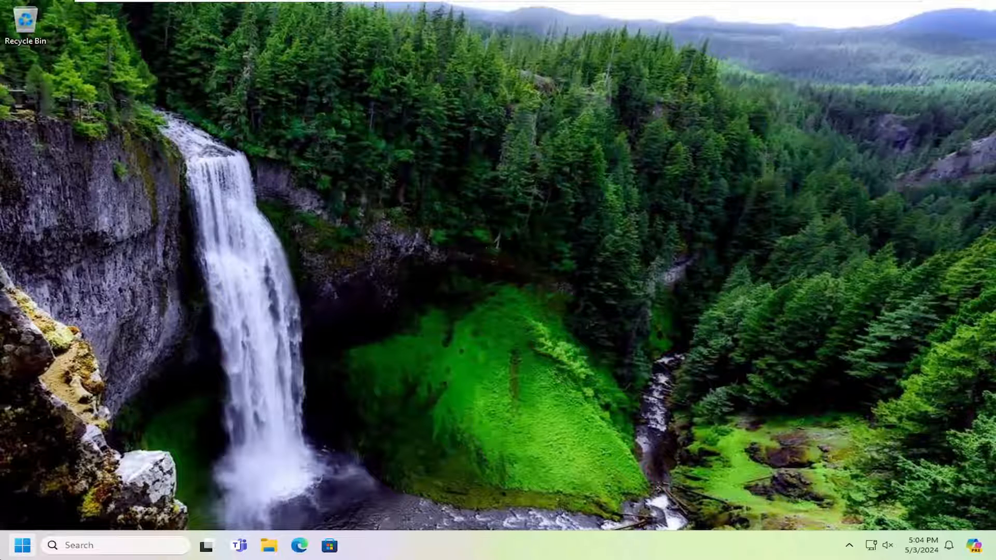
Step: Search Start for 'cmd' and run Command Prompt as administrator
{"action": "left_click", "coordinate": [21, 545]}
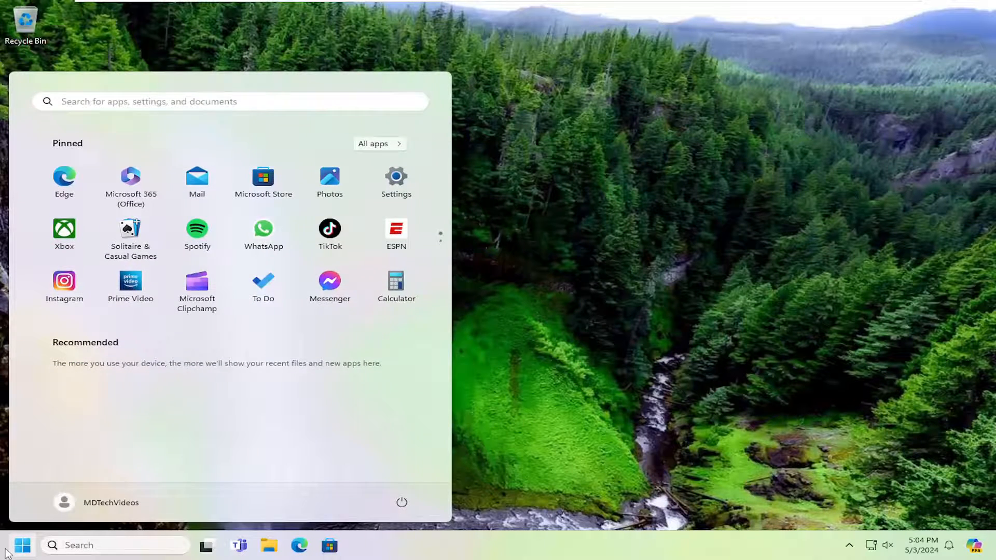
{"action": "type", "text": "cmd"}
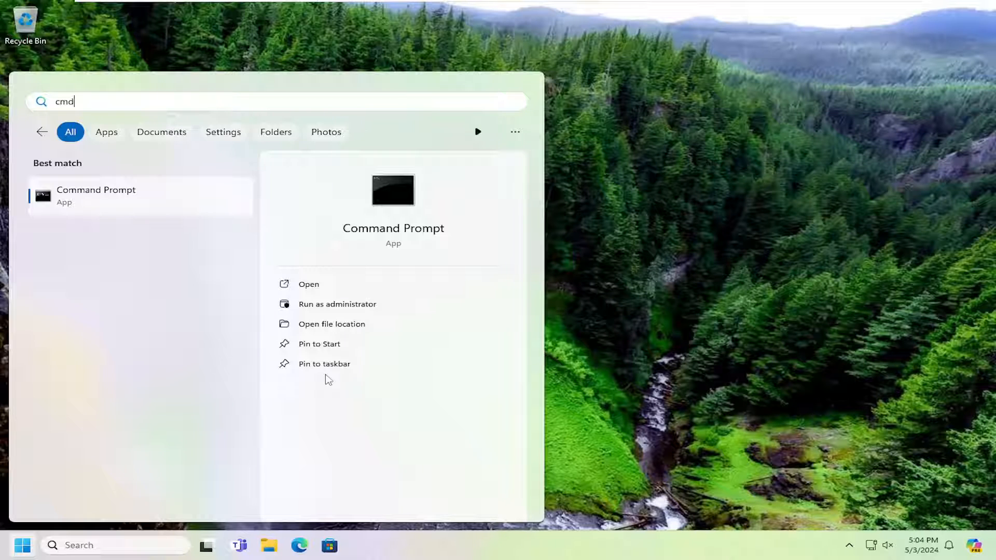
{"action": "mouse_move", "coordinate": [96, 198]}
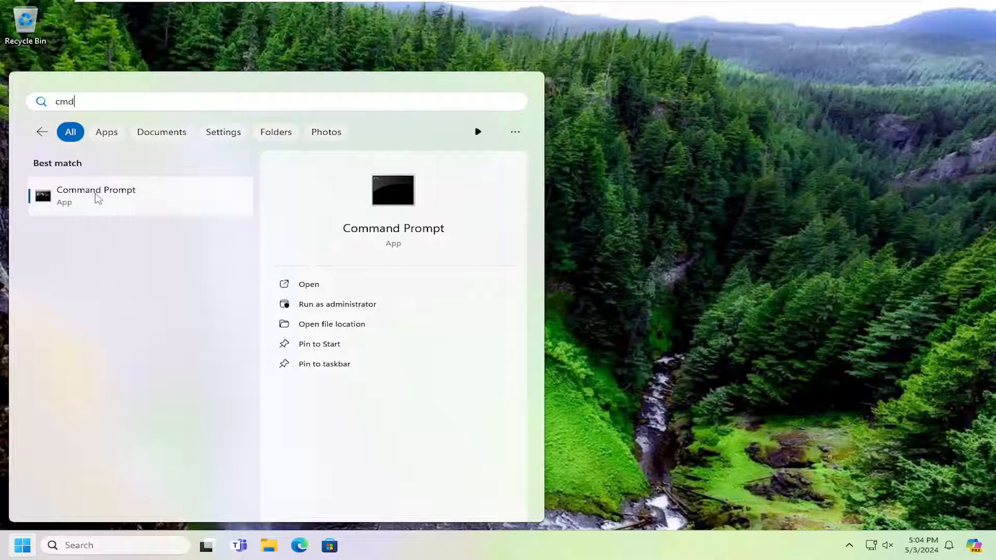
{"action": "right_click", "coordinate": [96, 194]}
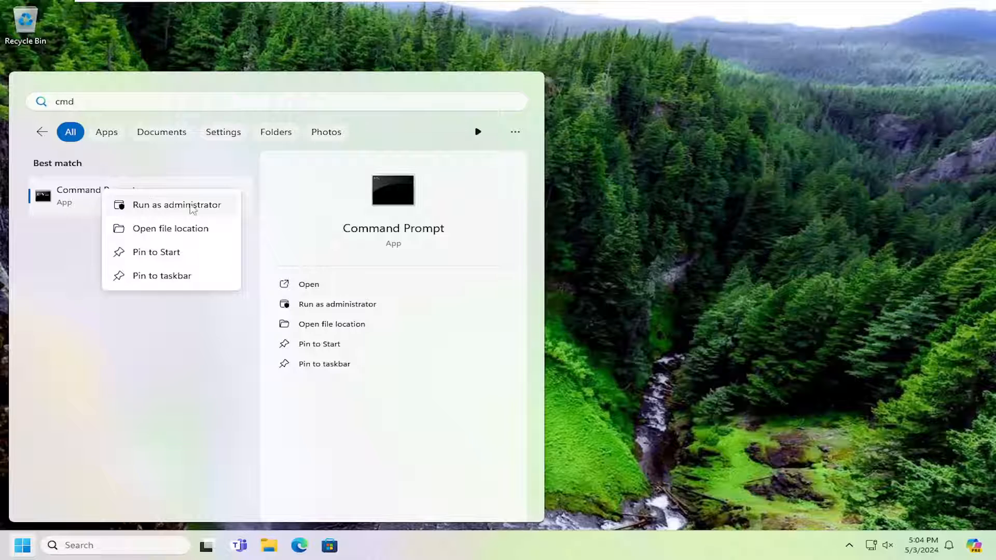
{"action": "left_click", "coordinate": [177, 205]}
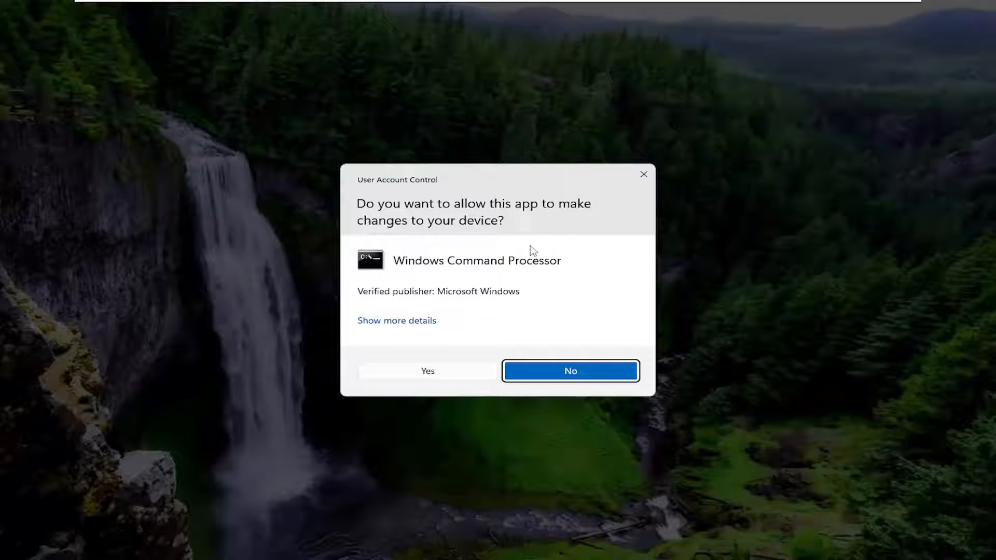
Step: Approve the UAC prompt and enter 'sfc /scannow' at the admin prompt
{"action": "left_click", "coordinate": [569, 371]}
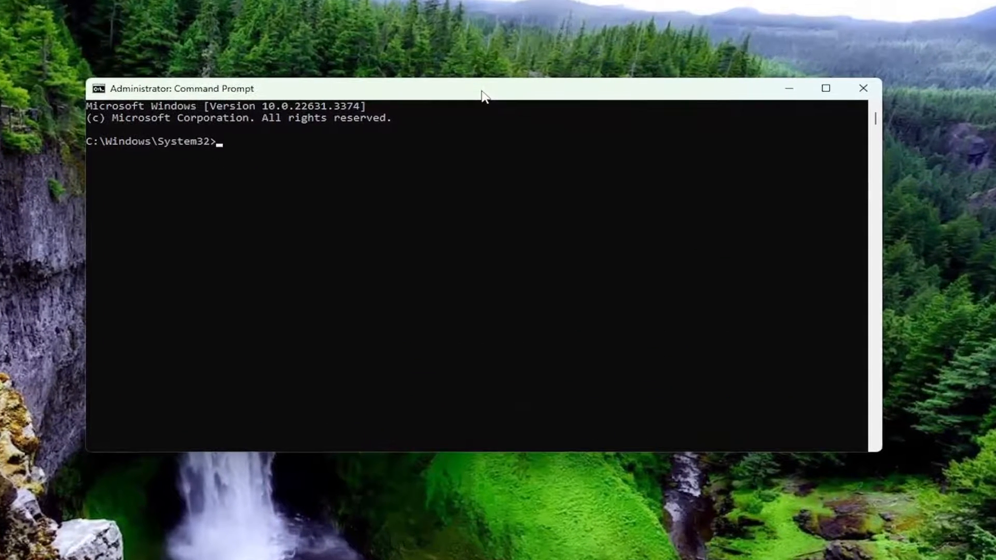
{"action": "type", "text": "sfc"}
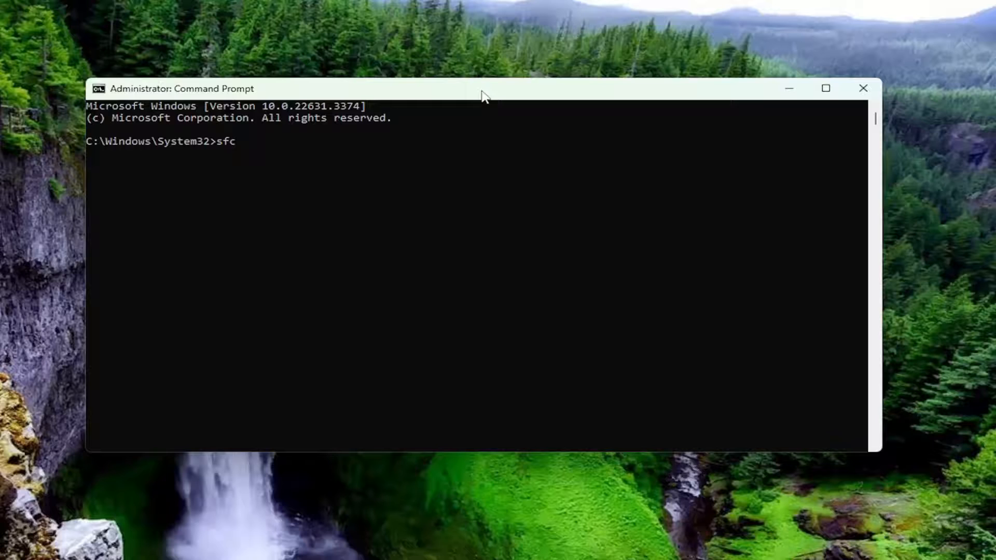
{"action": "type", "text": "/sca"}
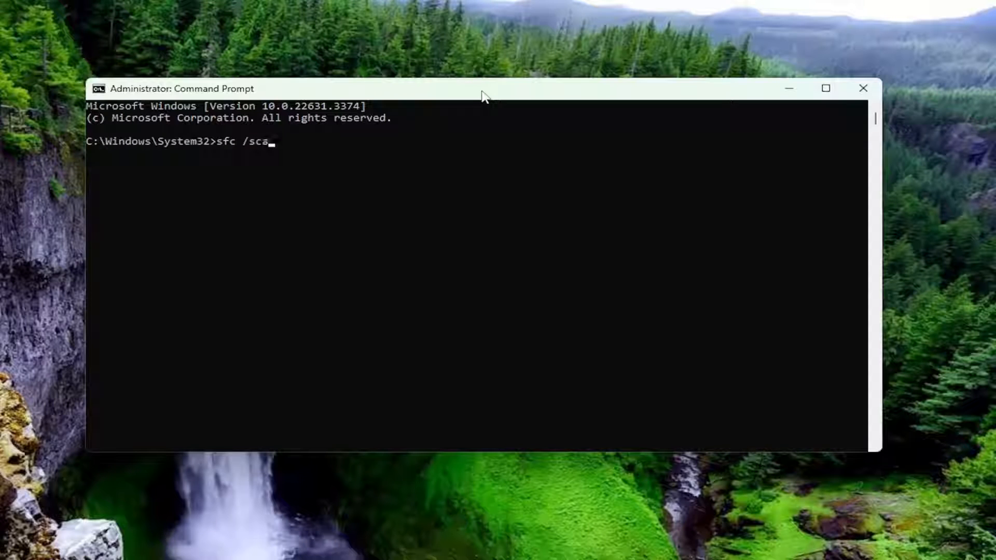
{"action": "type", "text": "nnow"}
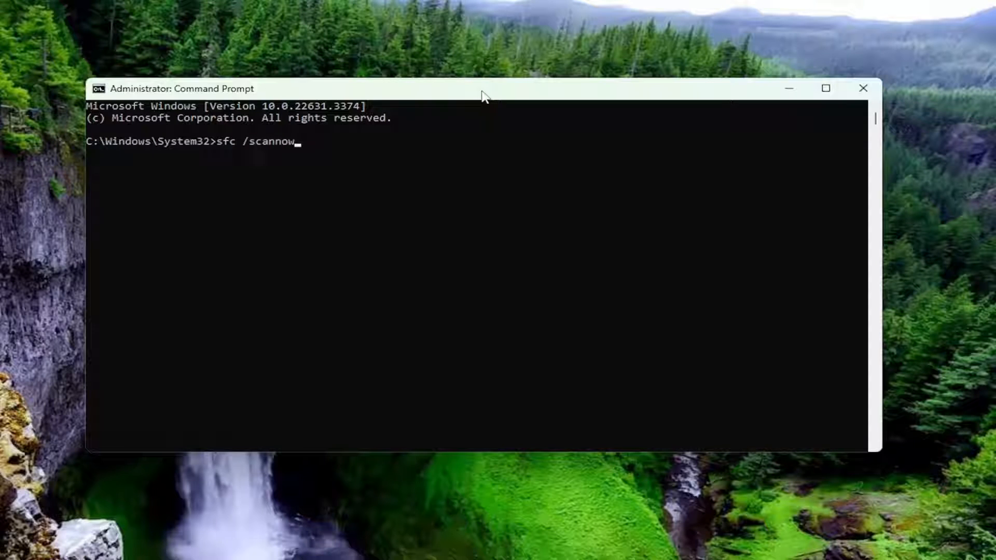
{"action": "mouse_move", "coordinate": [273, 178]}
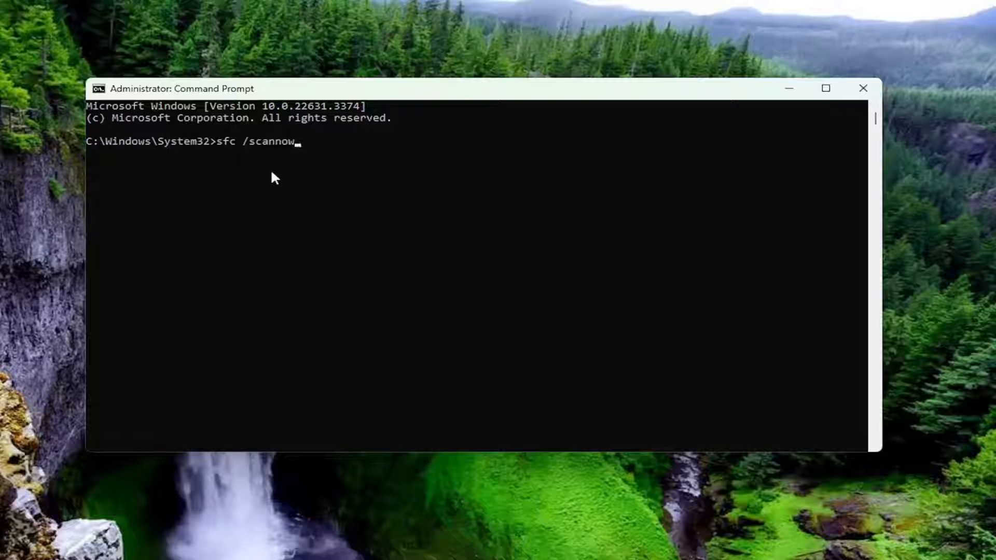
Step: Run sfc /scannow and let verification complete to 100%
{"action": "key", "text": "Return"}
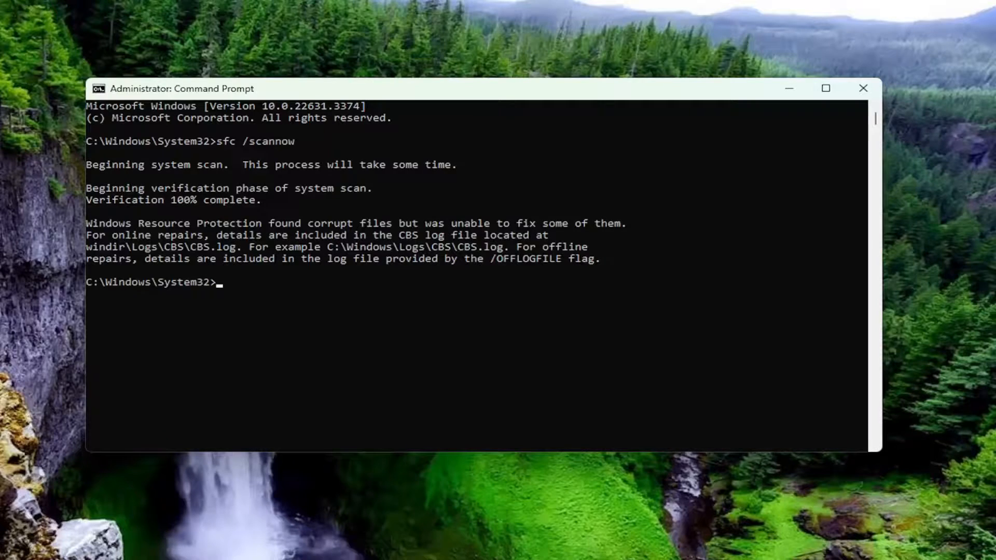
Step: Close Command Prompt and bring up the Start button's Quick Link menu
{"action": "left_click", "coordinate": [862, 89]}
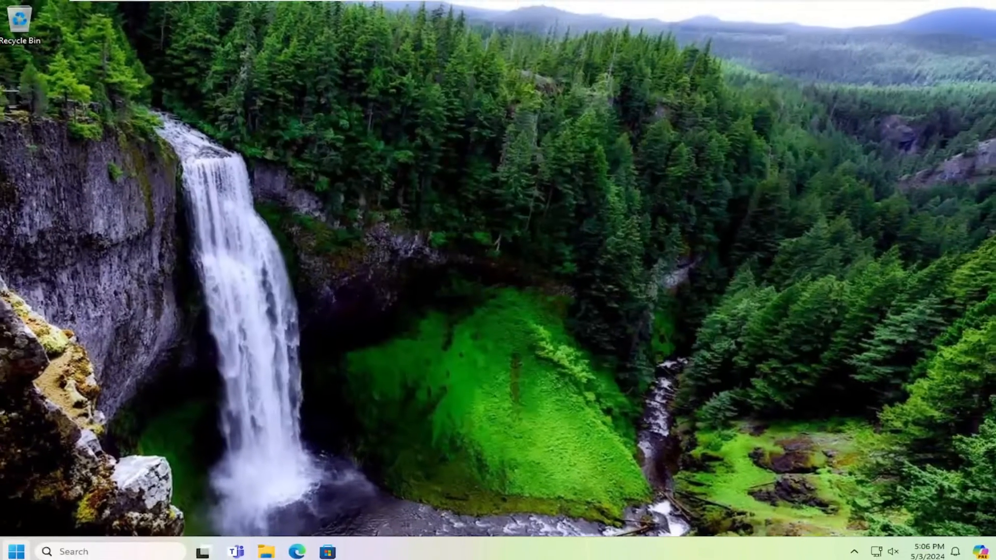
{"action": "right_click", "coordinate": [16, 545]}
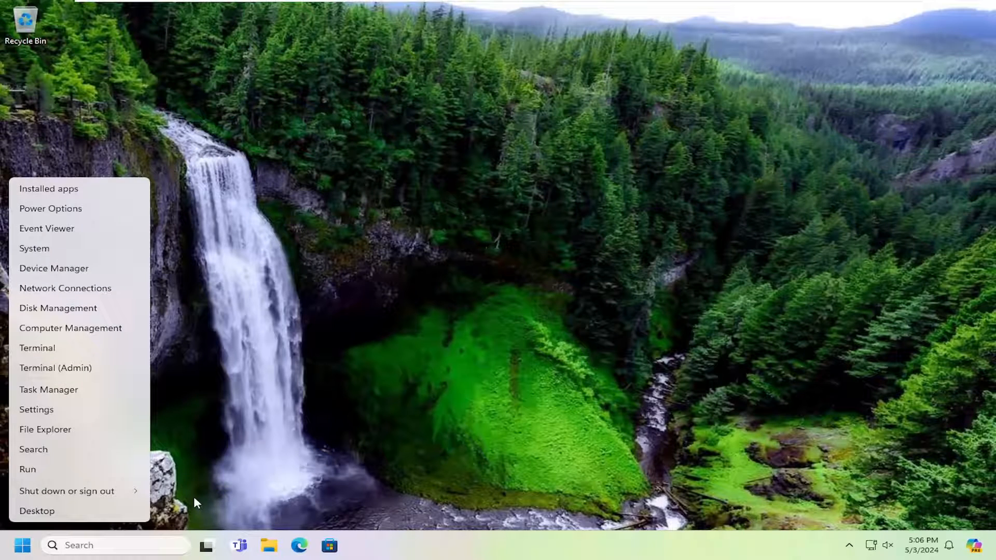